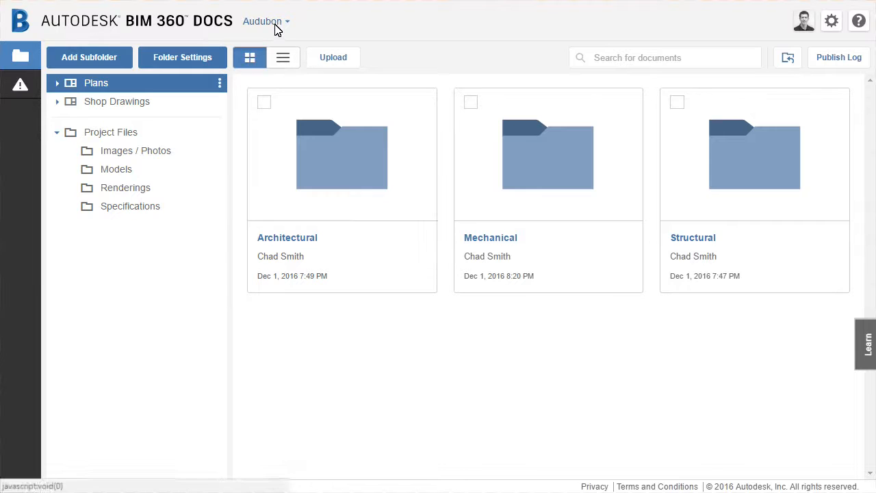
Browse past Images / Photos to the Models folder listing the Arch, MEP, Site and Structure models
left_click(266, 21)
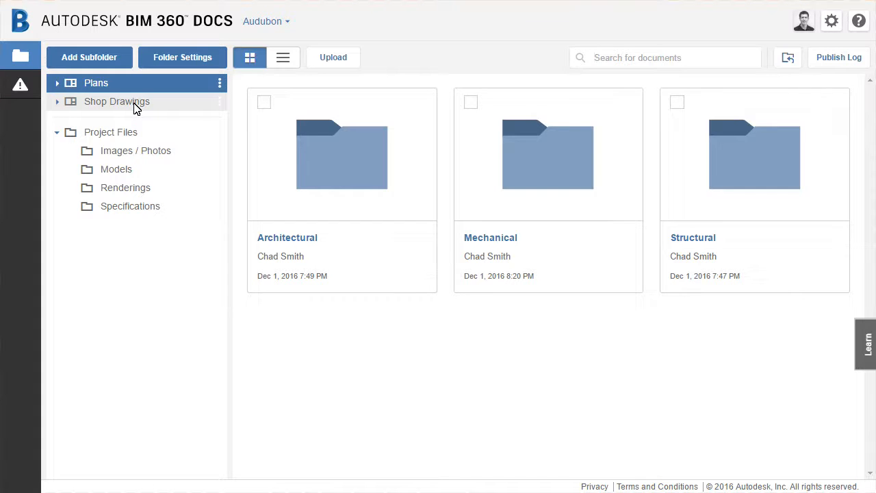
mouse_move(110, 132)
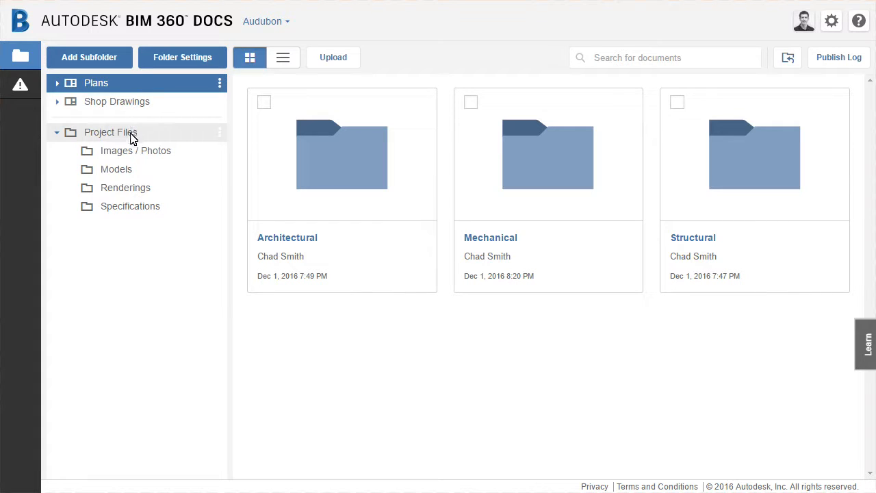
mouse_move(156, 145)
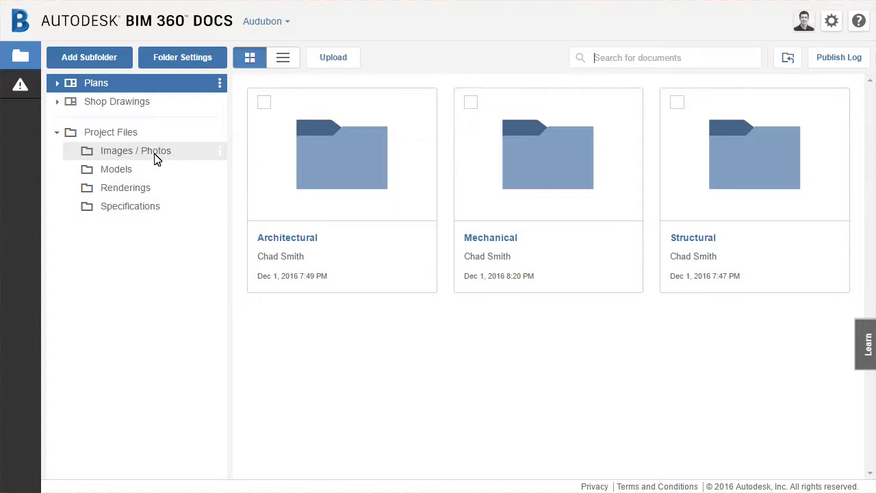
left_click(135, 151)
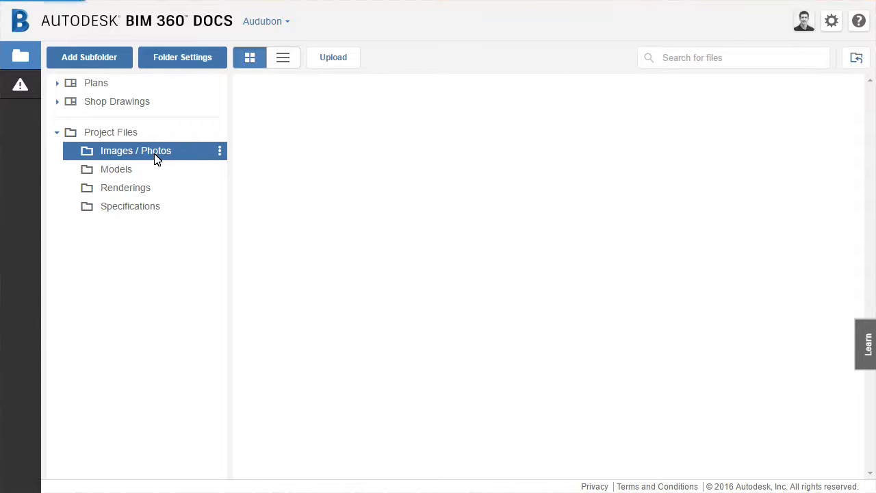
left_click(135, 150)
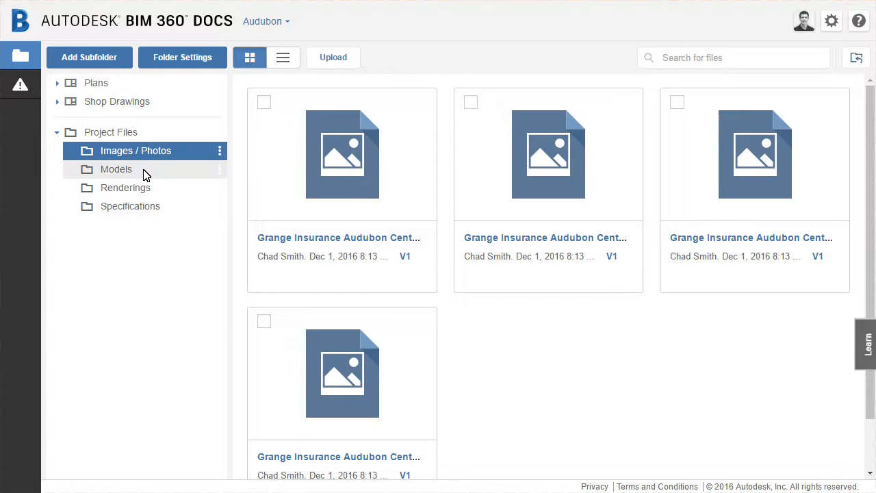
left_click(115, 169)
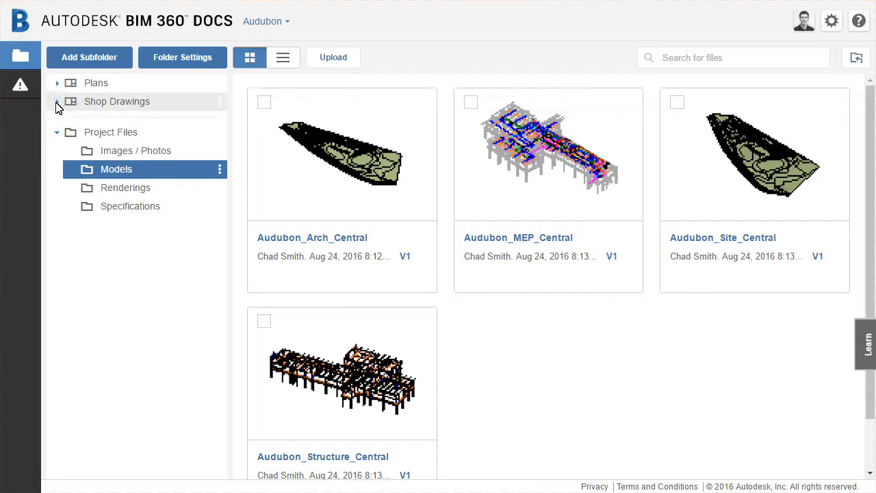
Expand Shop Drawings, Plans, and the Architectural and Mechanical folders in the tree
left_click(57, 101)
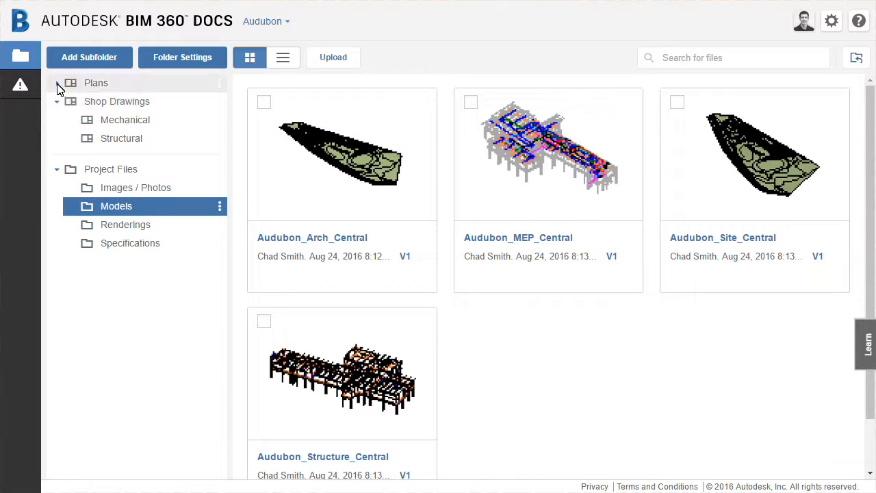
left_click(58, 82)
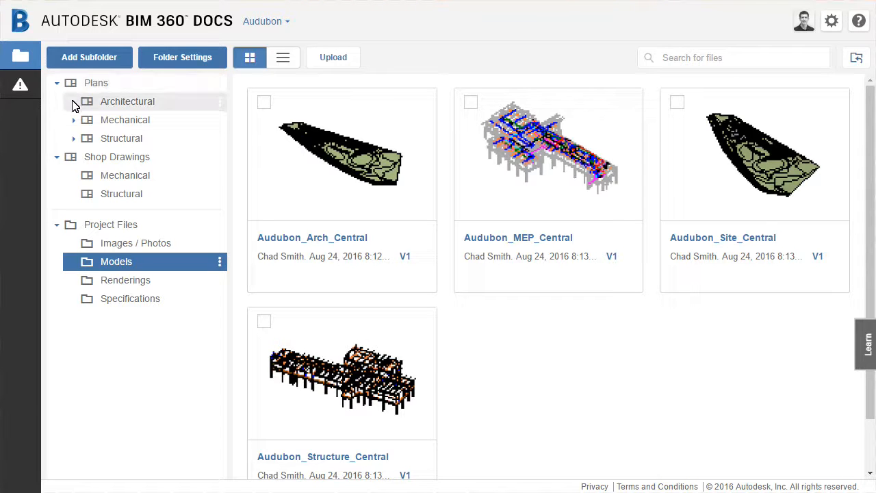
left_click(73, 101)
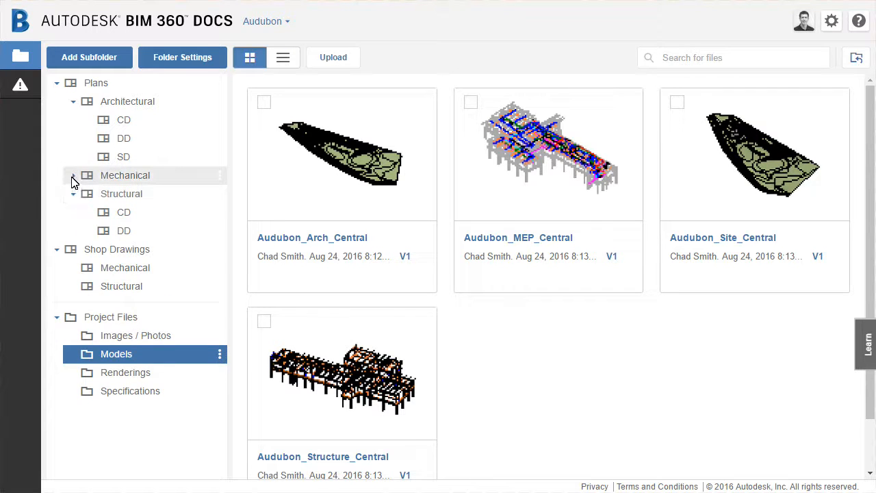
left_click(72, 175)
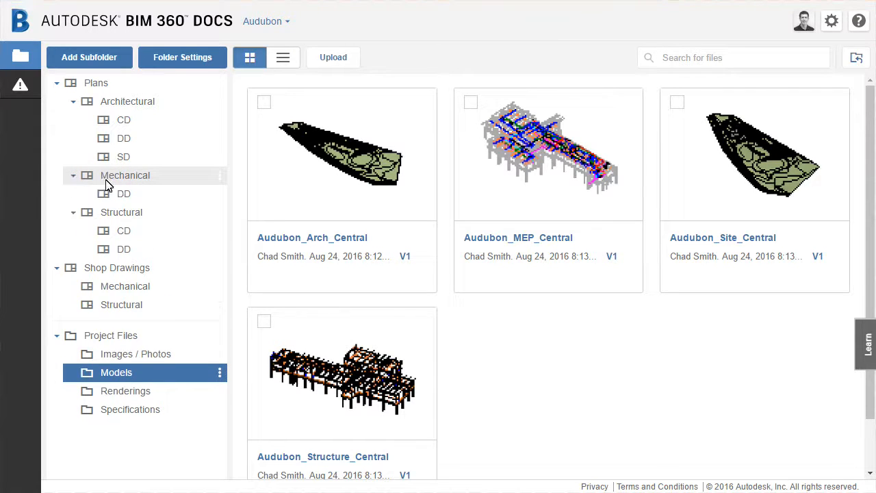
mouse_move(124, 230)
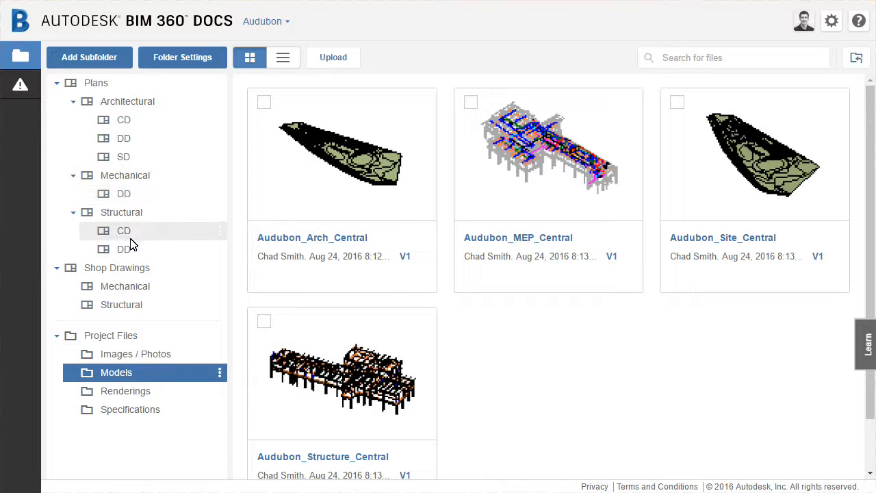
mouse_move(156, 188)
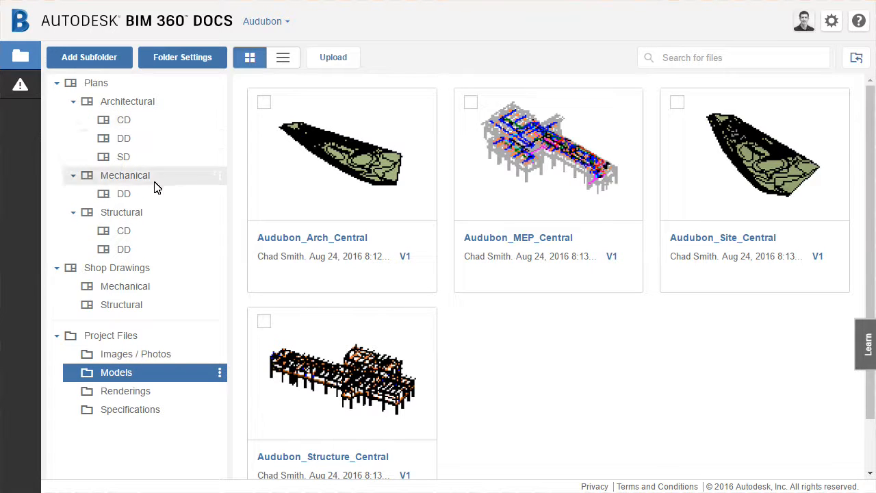
mouse_move(188, 183)
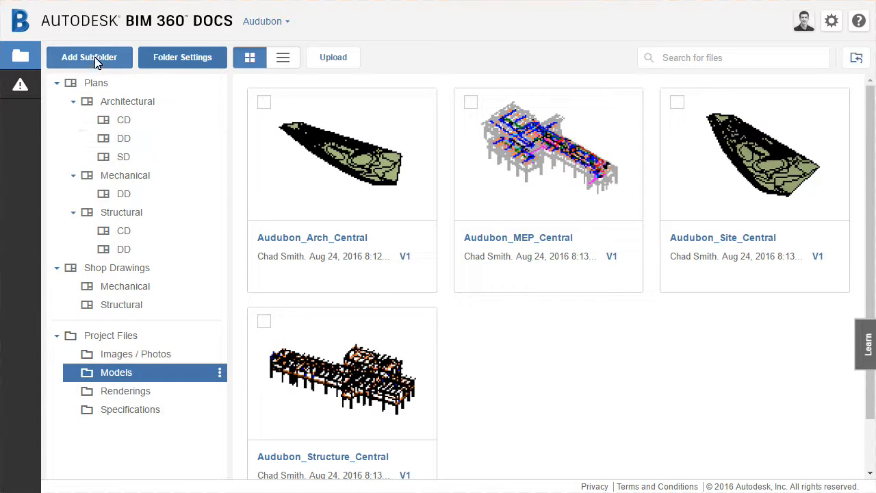
mouse_move(220, 182)
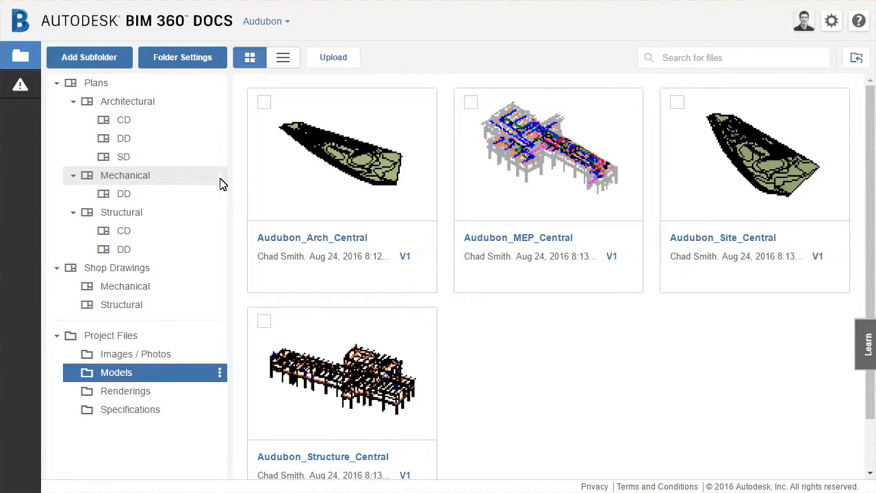
Create a CD subfolder under Plans > Mechanical and open it
left_click(219, 176)
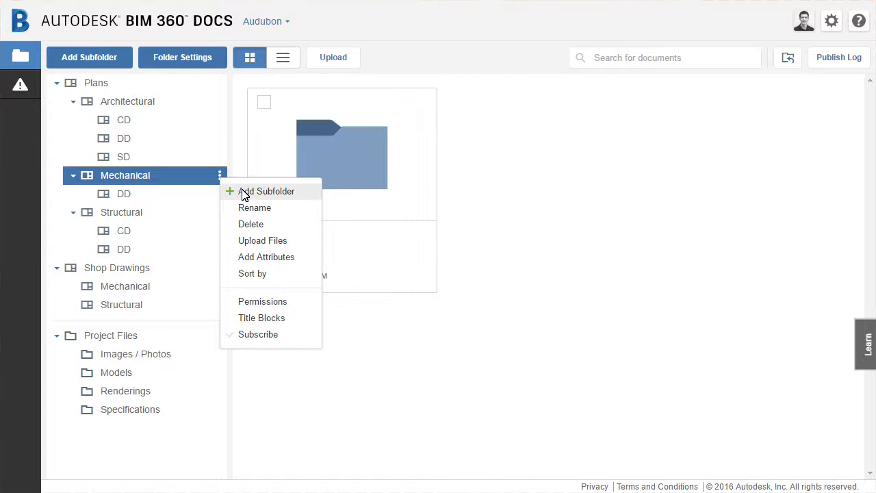
left_click(267, 191)
type("CD")
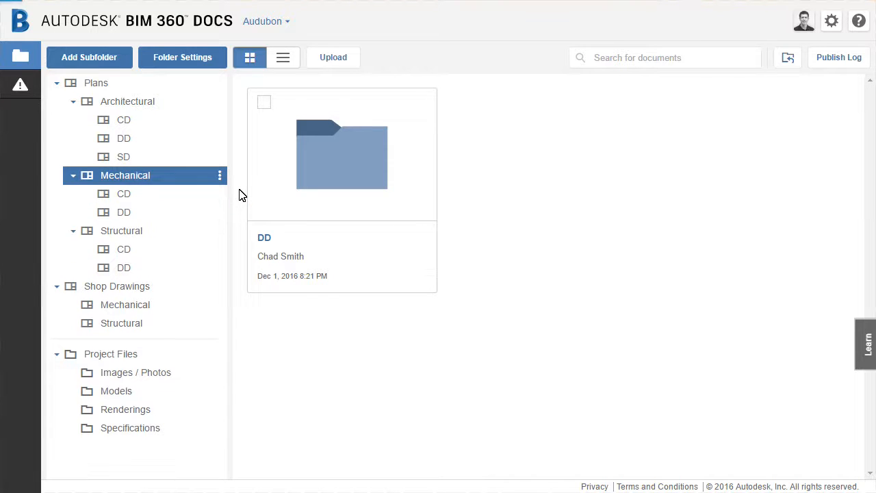
left_click(124, 194)
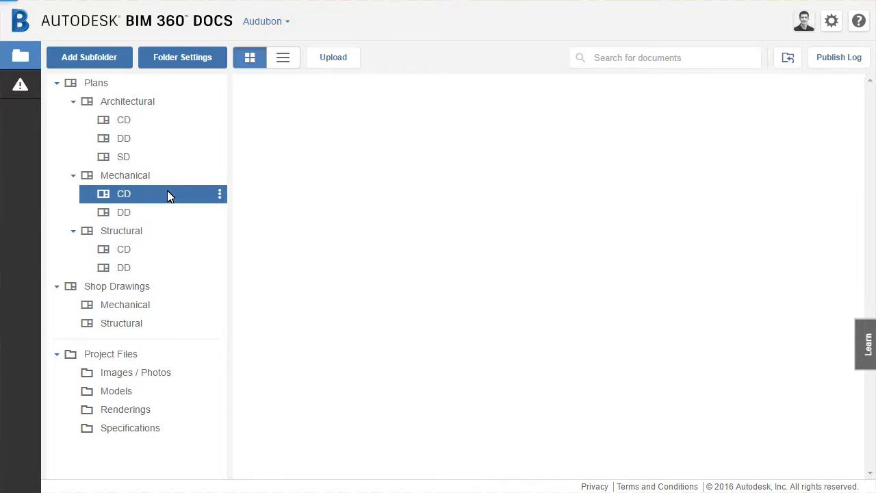
Add the Engineer role to Mechanical's permissions at Publish + View + Edit + Control
left_click(219, 193)
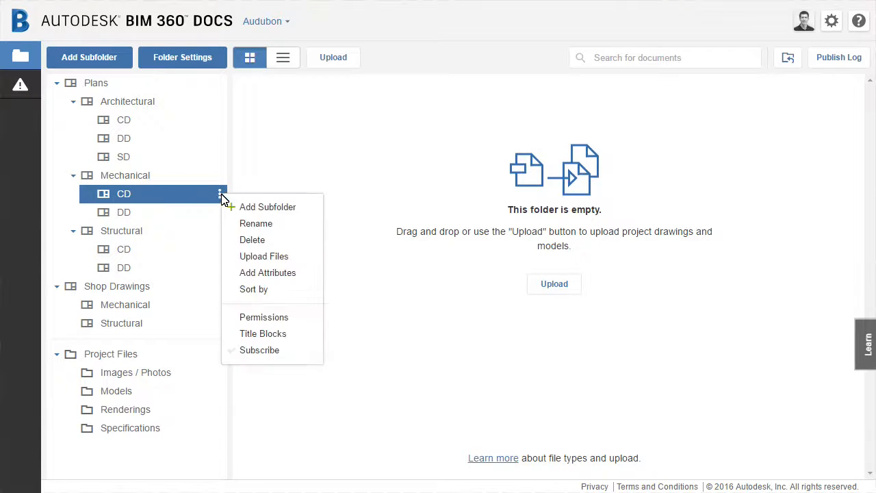
mouse_move(264, 317)
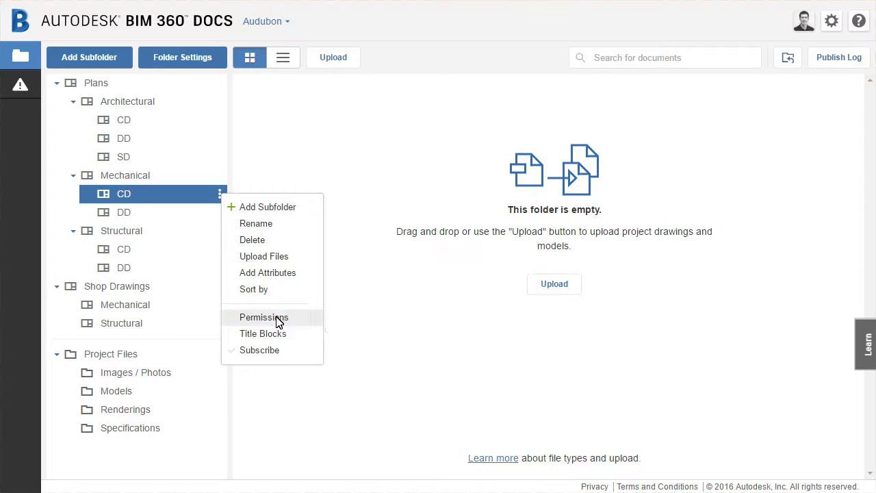
left_click(263, 317)
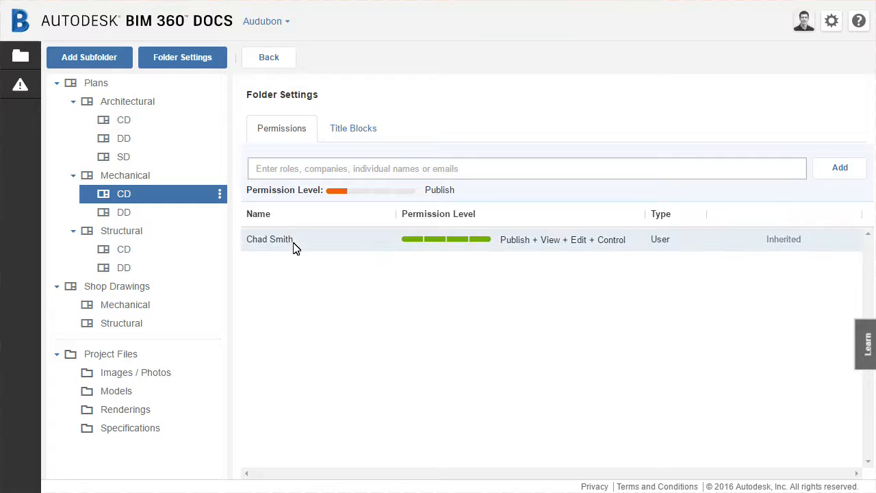
mouse_move(270, 243)
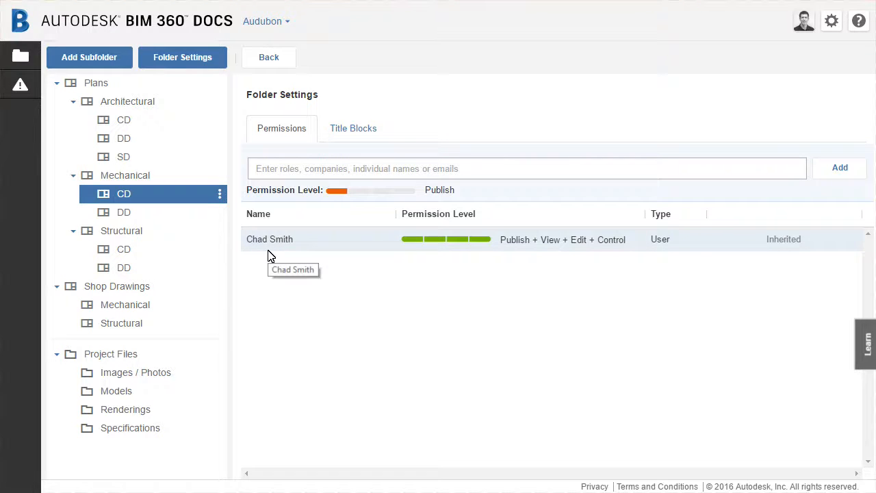
mouse_move(152, 177)
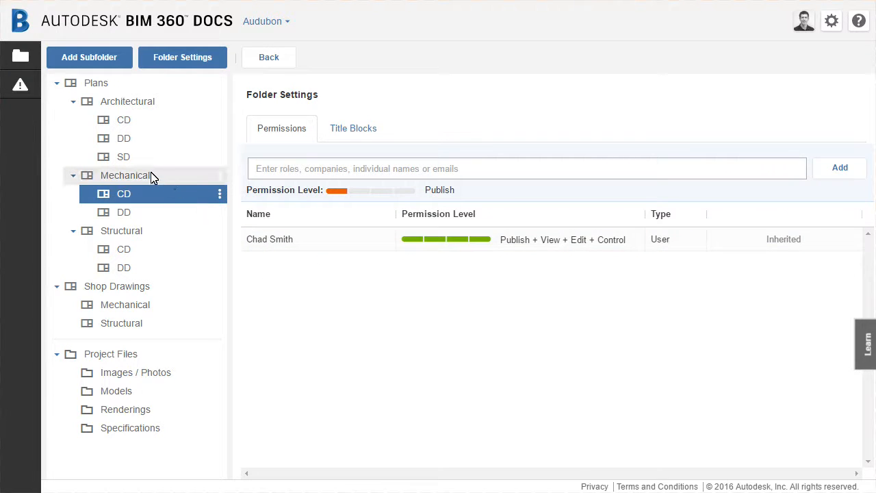
left_click(125, 175)
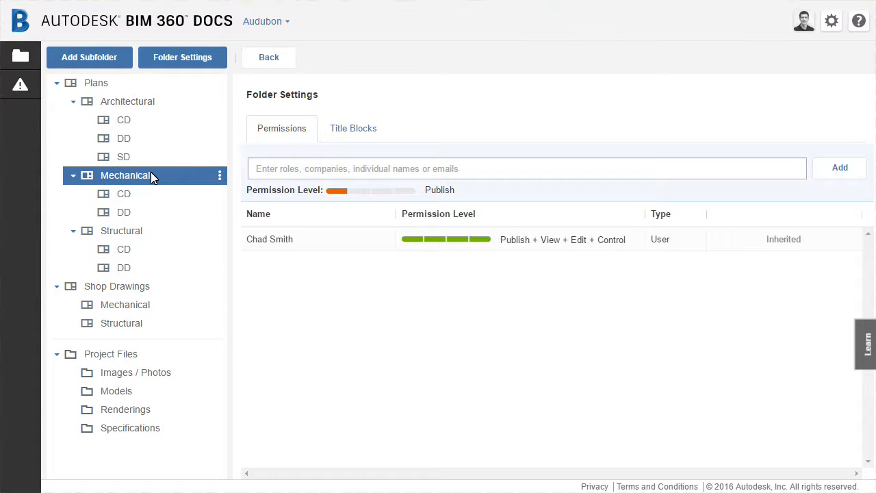
mouse_move(183, 173)
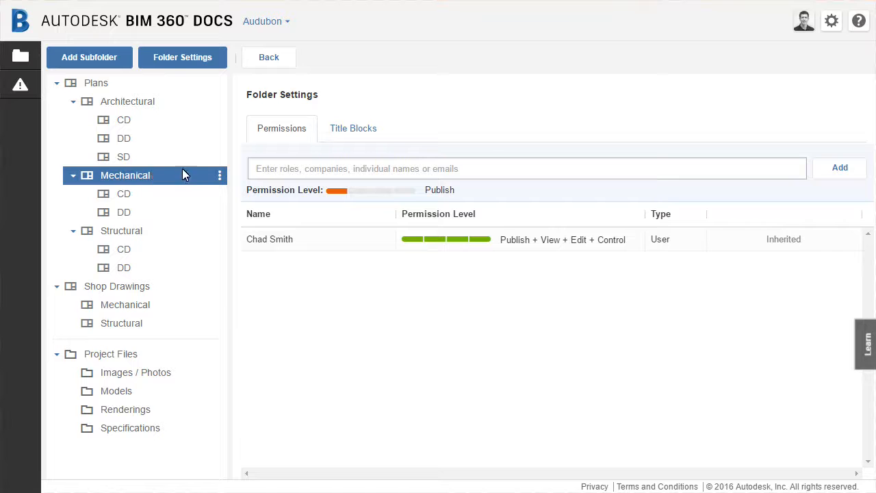
left_click(407, 190)
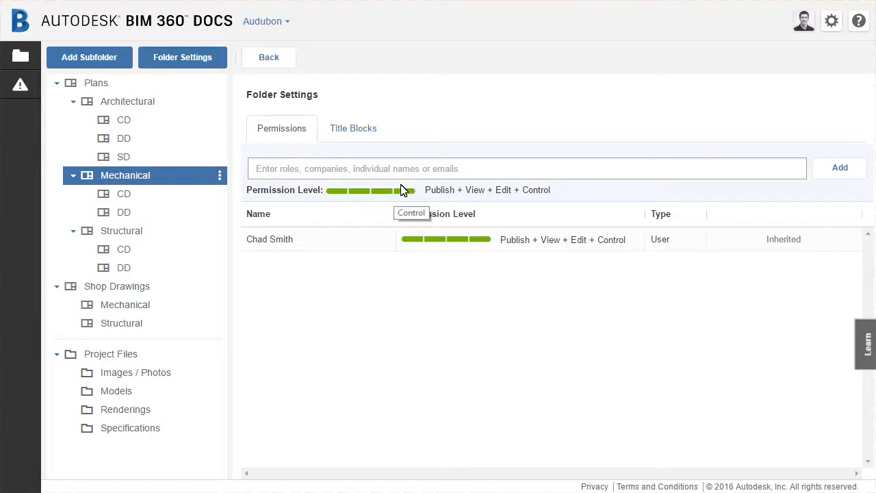
type("e")
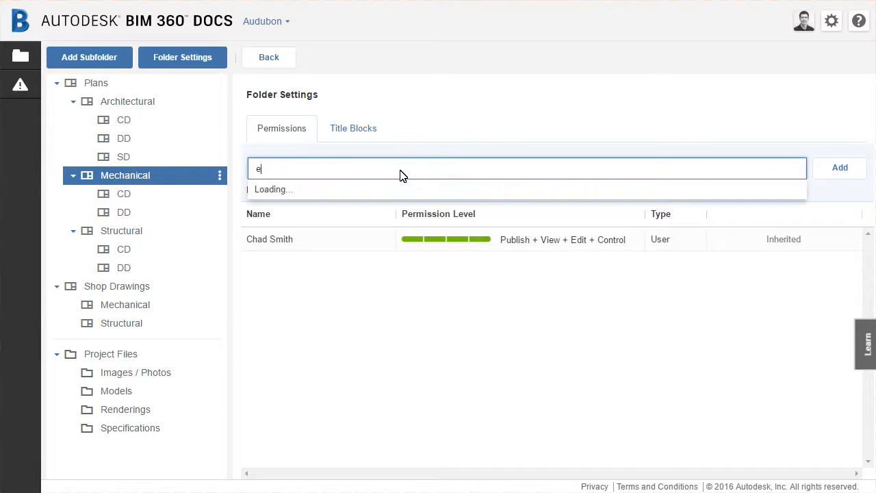
type("ngineer")
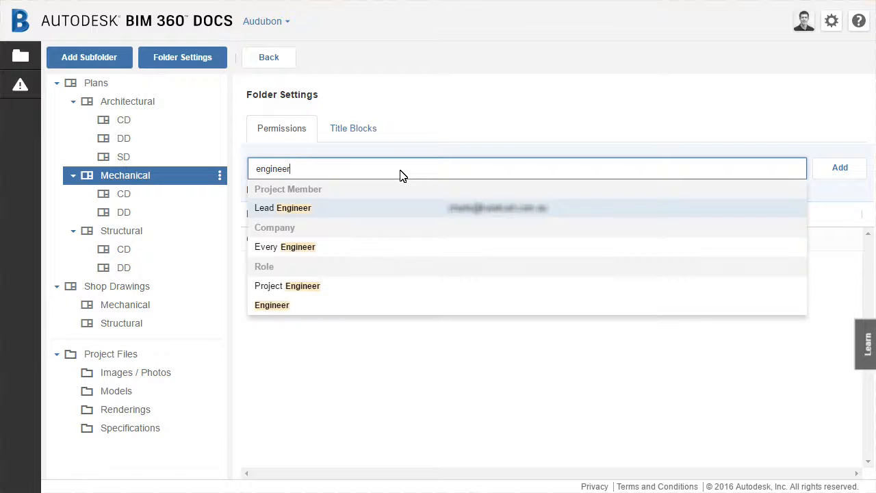
mouse_move(315, 246)
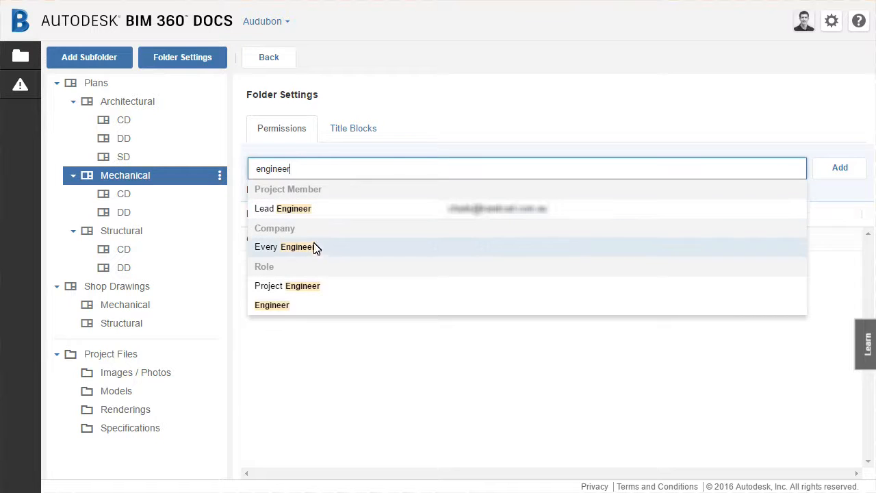
mouse_move(306, 305)
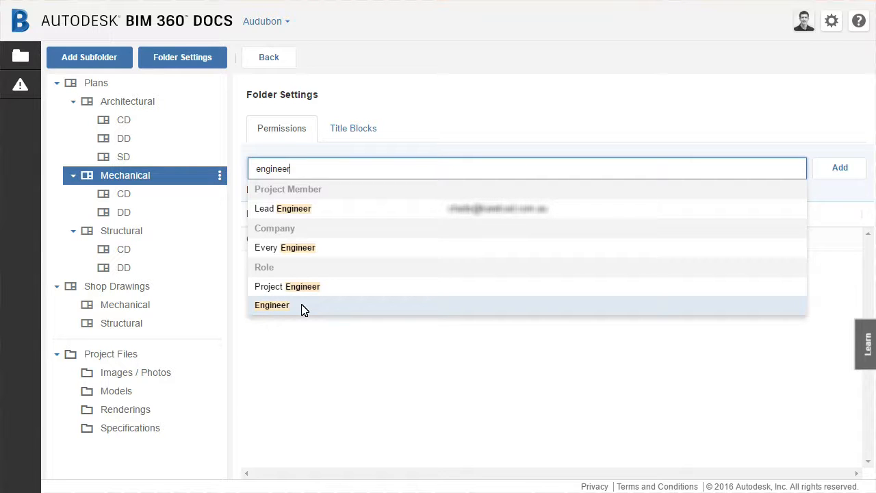
left_click(272, 305)
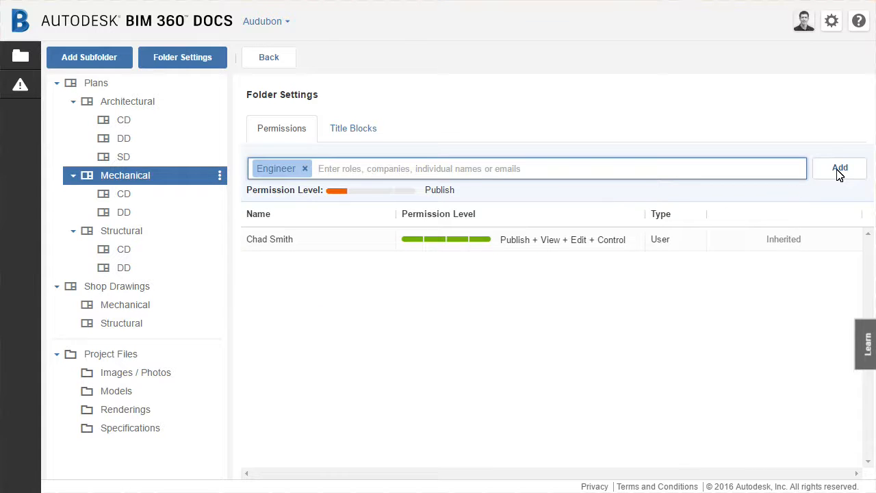
left_click(839, 168)
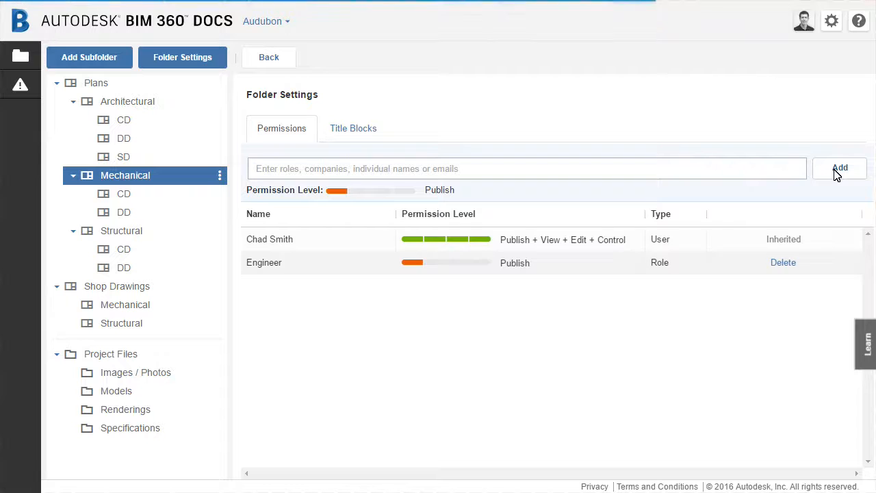
left_click(457, 262)
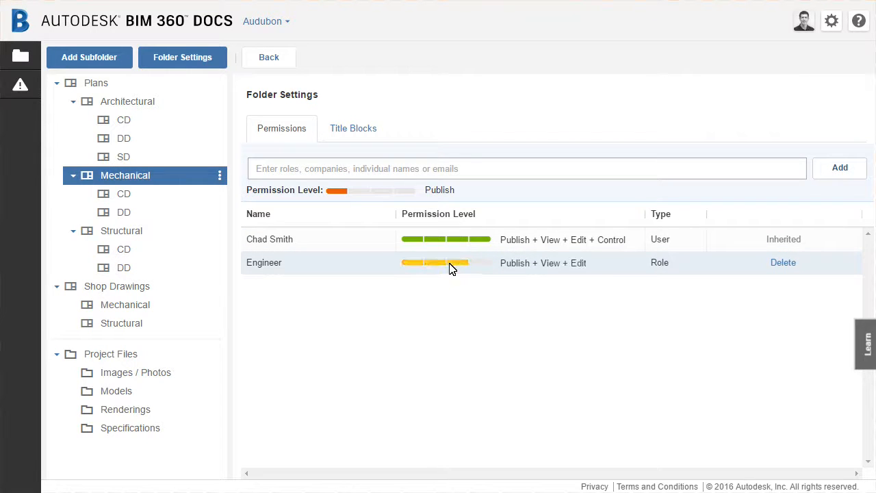
left_click_drag(448, 262, 479, 263)
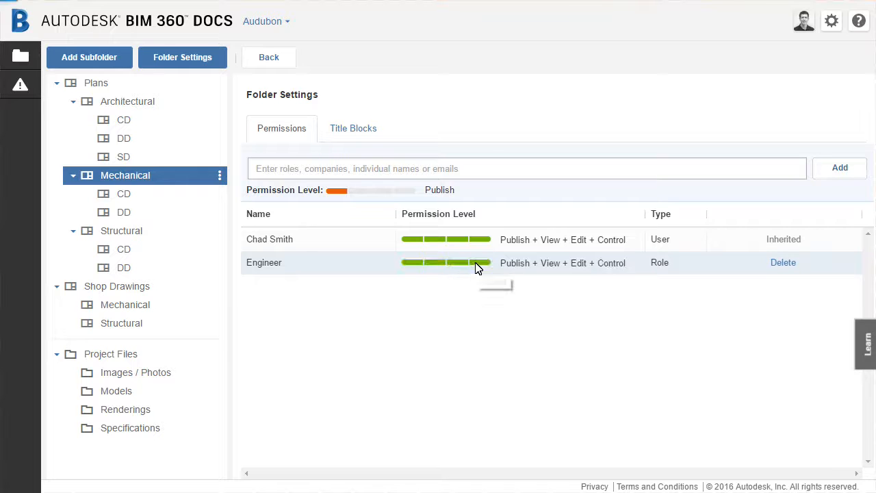
mouse_move(462, 313)
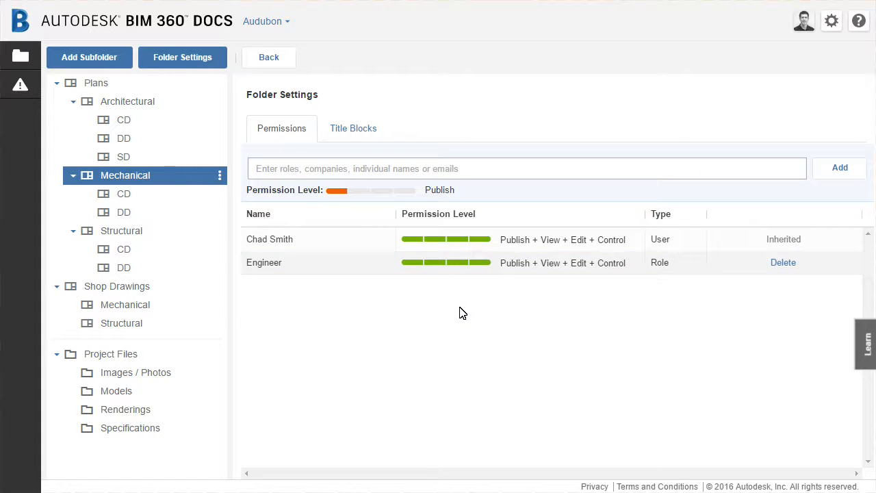
mouse_move(288, 263)
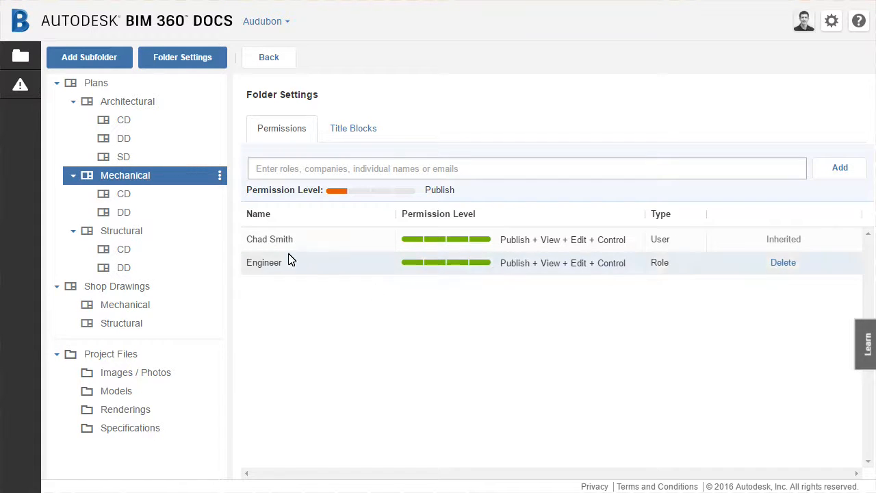
Add Lead Engineer to the CD subfolder's permissions with Publish + View + Edit
left_click(124, 194)
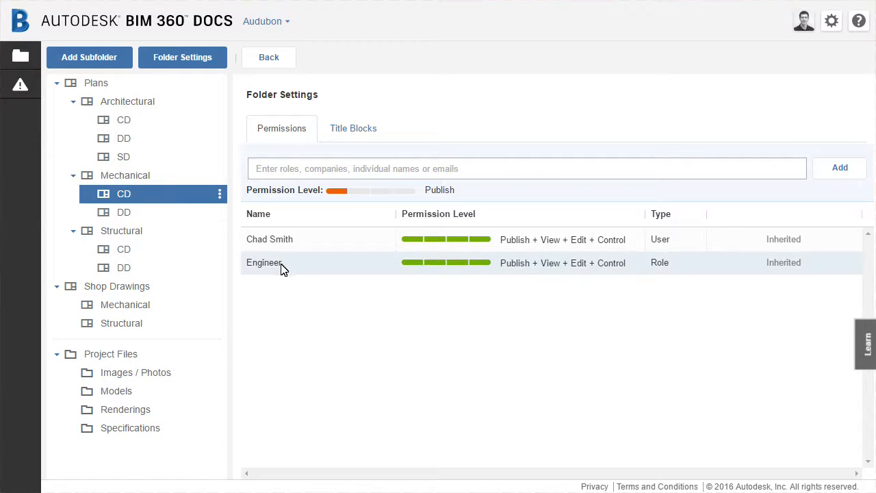
mouse_move(270, 262)
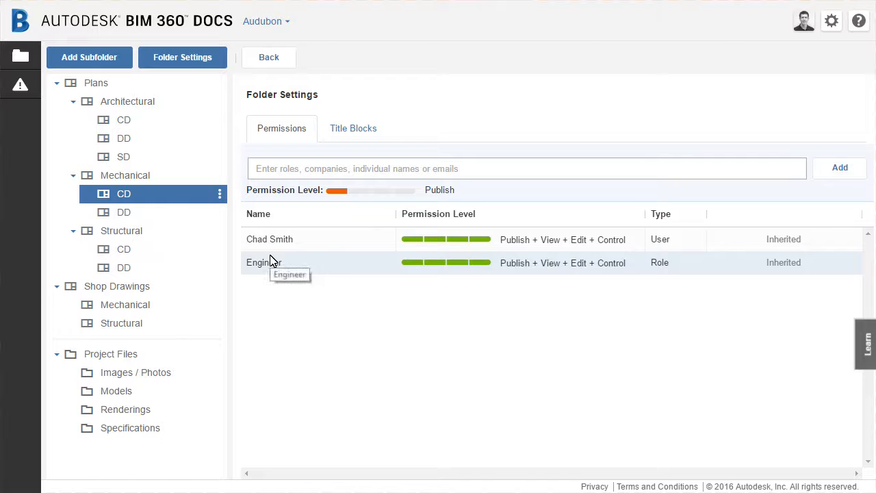
left_click(527, 169)
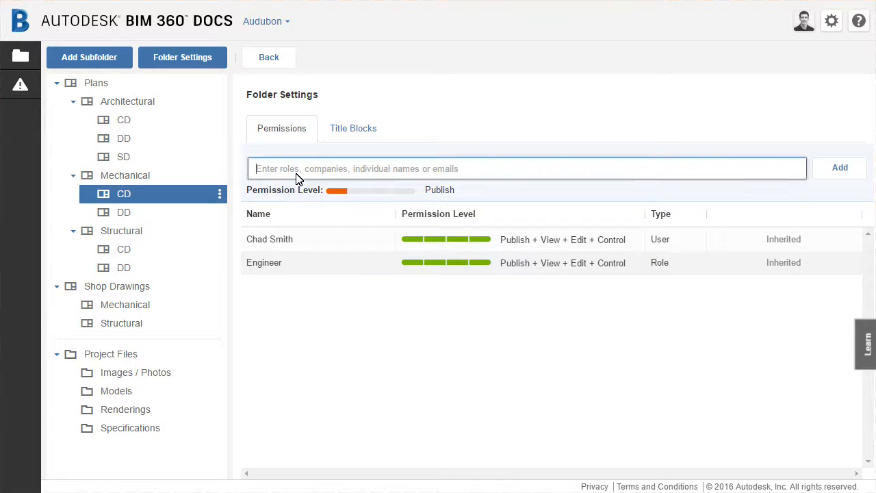
type("engineer")
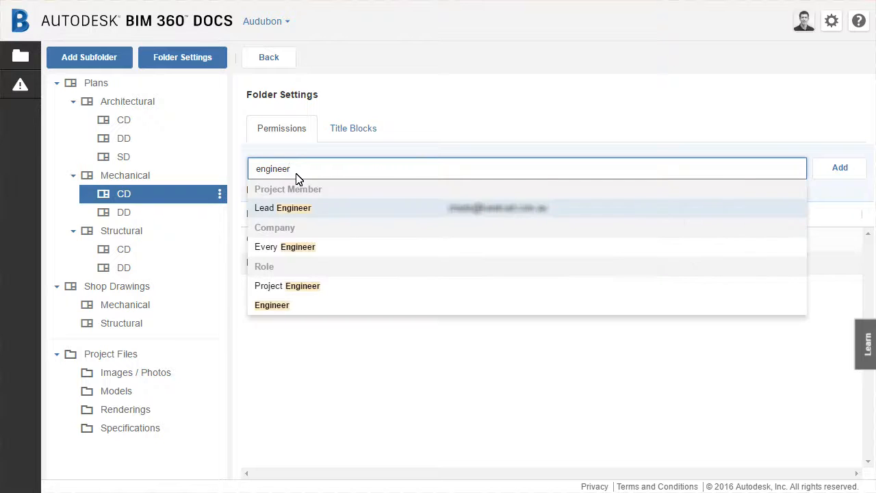
mouse_move(304, 215)
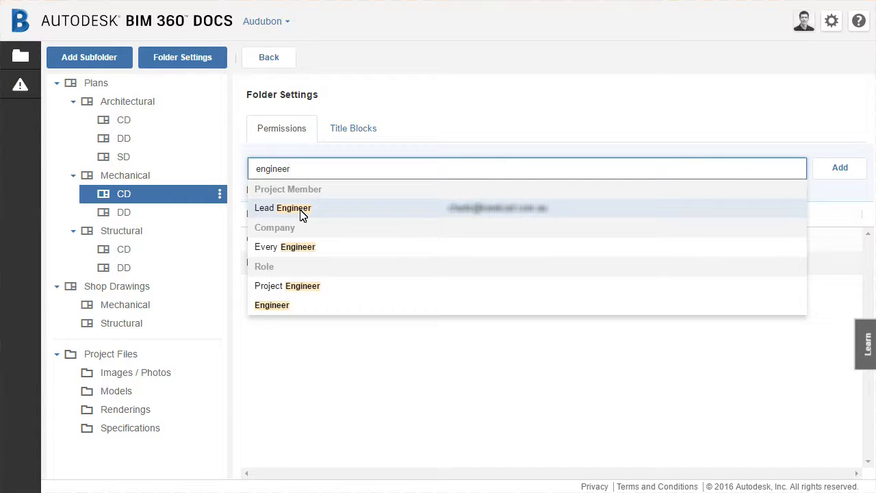
left_click(282, 208)
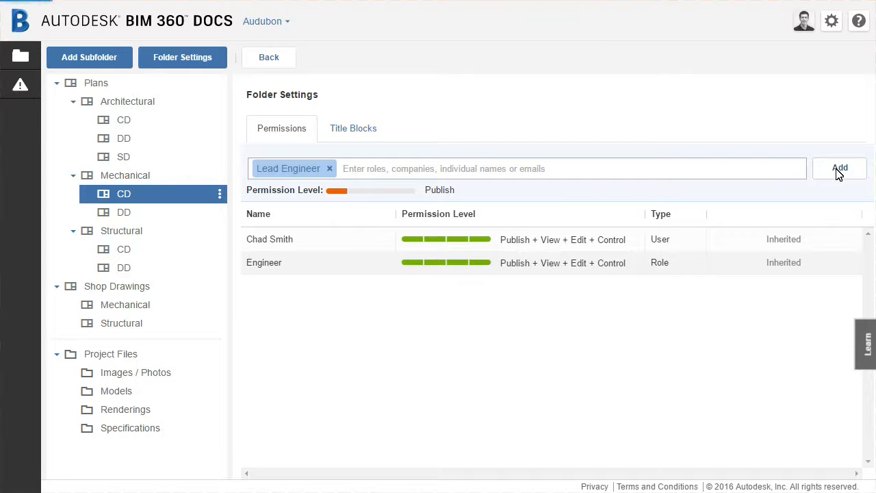
left_click(329, 168)
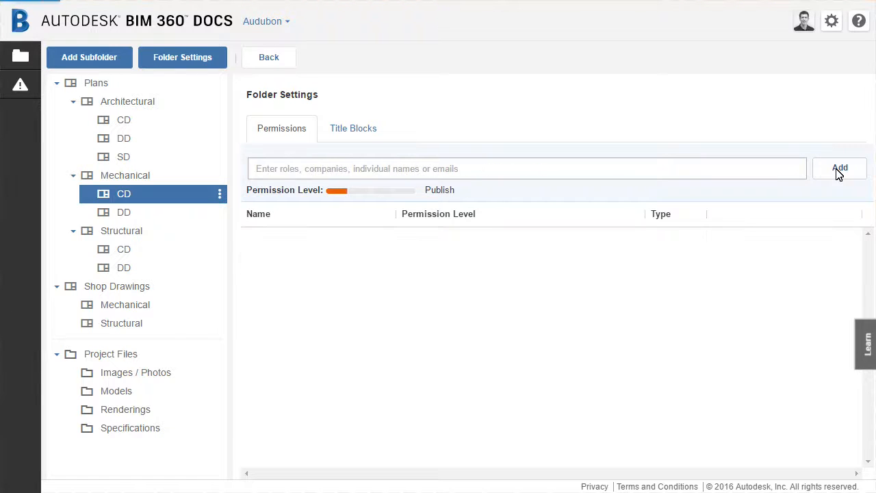
left_click(840, 167)
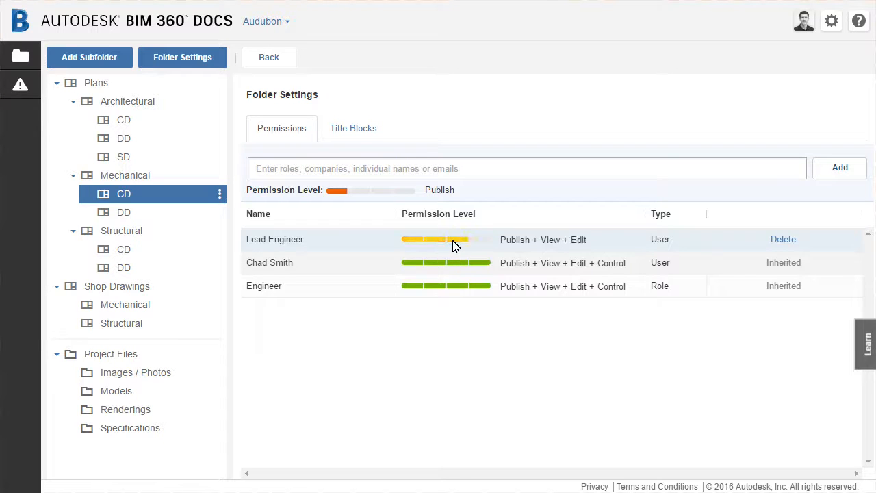
mouse_move(431, 338)
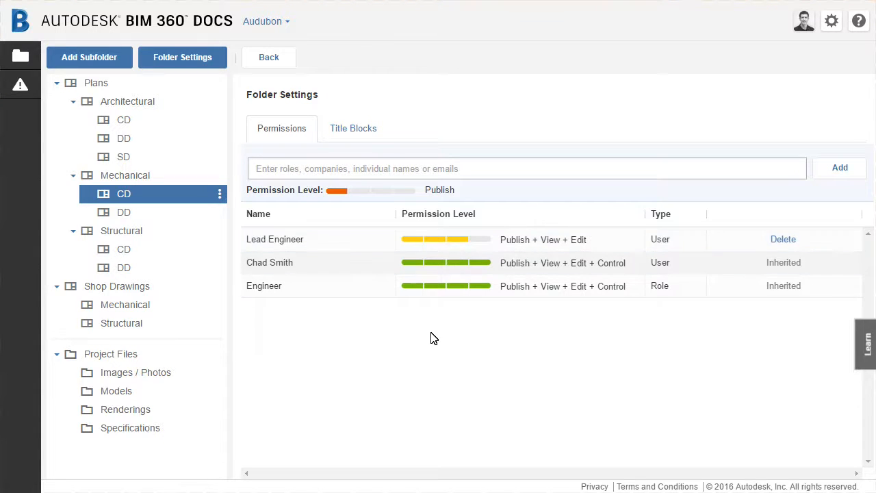
left_click(125, 175)
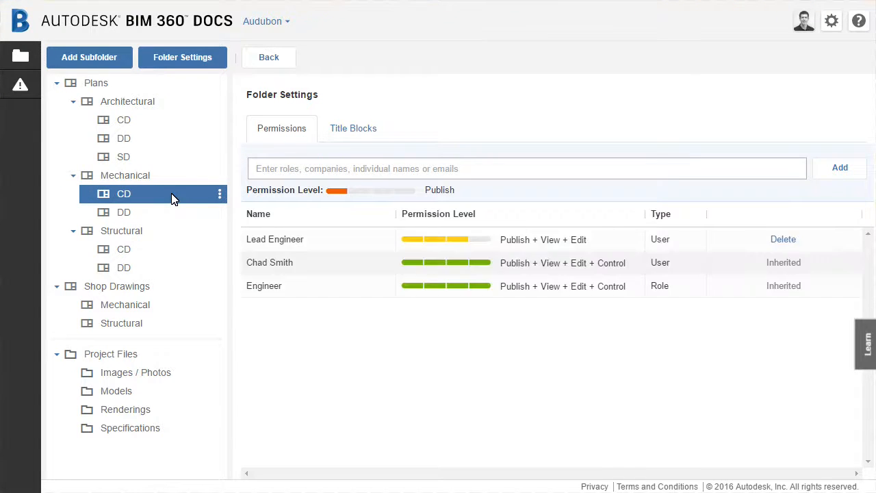
Subscribe to the Mechanical CD folder and return to its empty document view
left_click(219, 193)
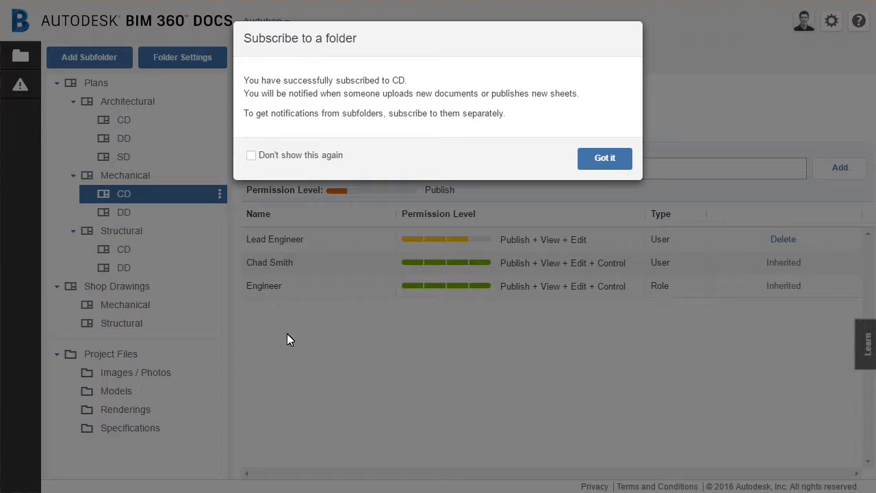
mouse_move(295, 341)
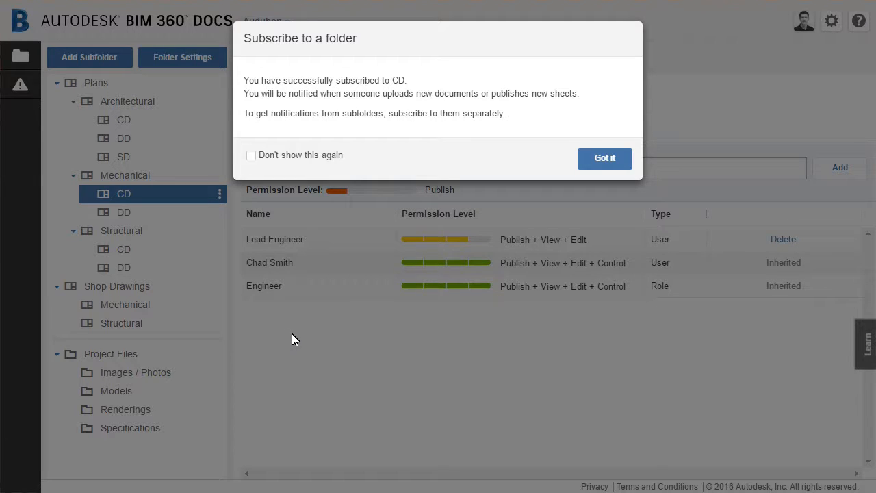
mouse_move(604, 158)
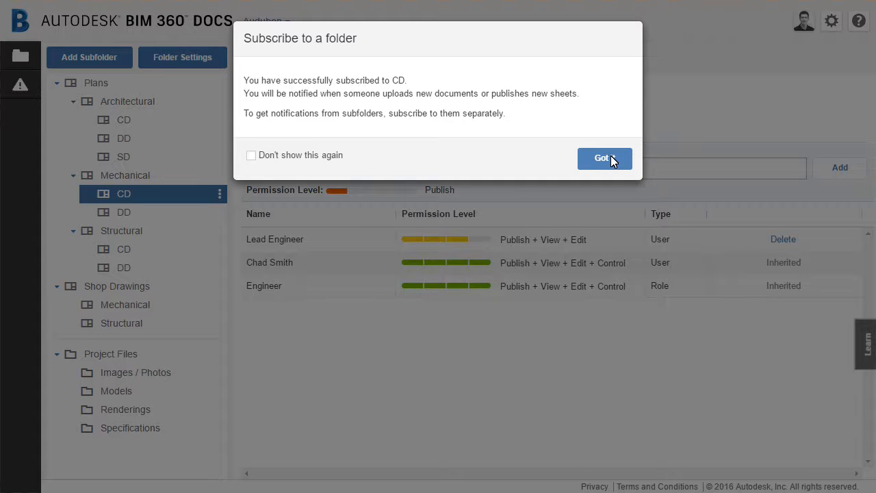
left_click(604, 158)
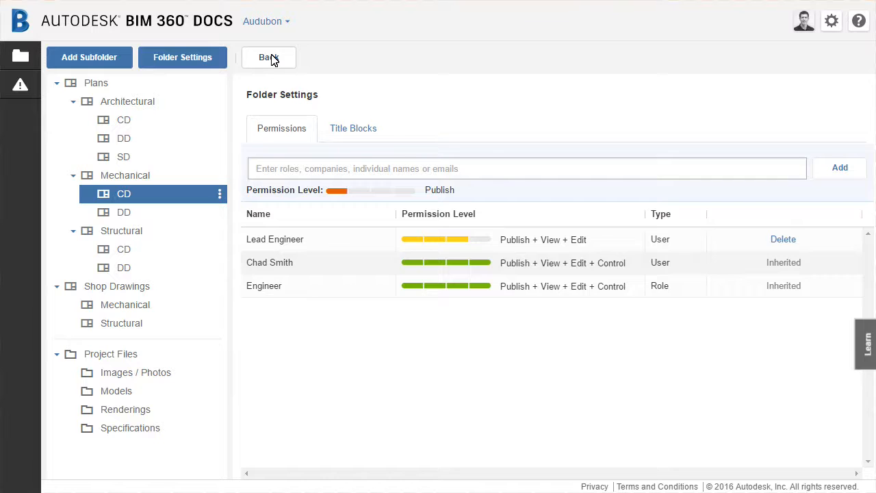
left_click(269, 57)
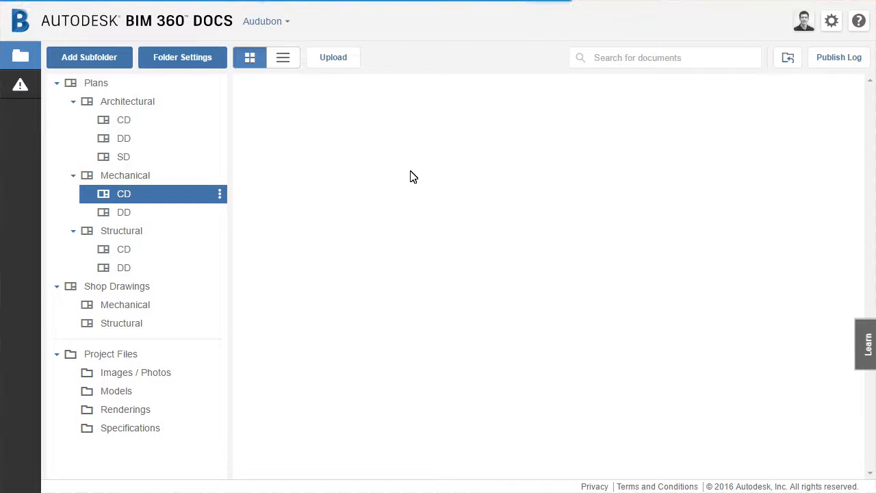